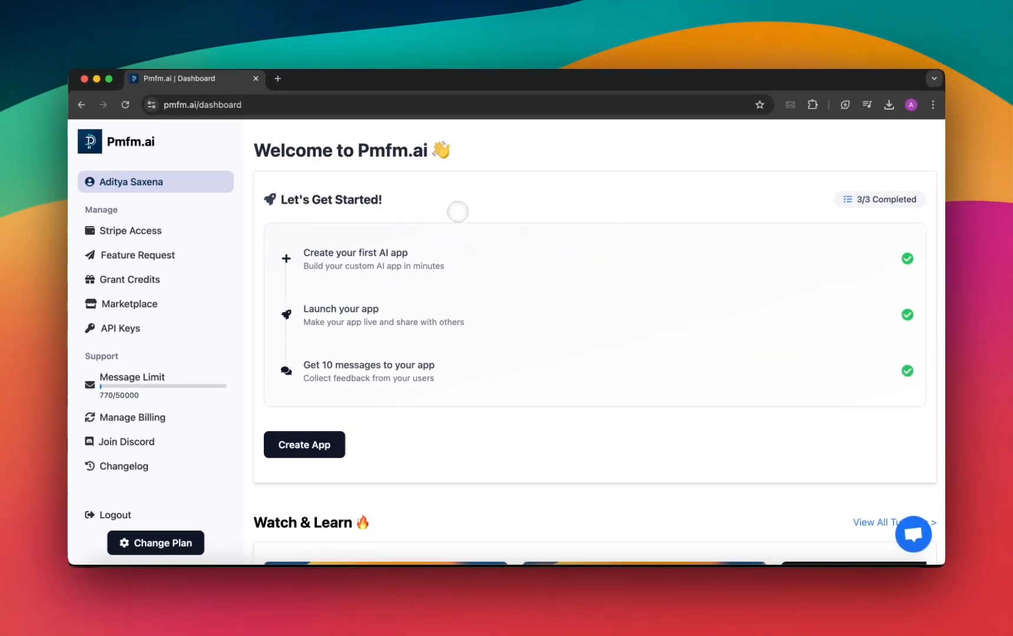
Step: Start a new AI app and choose Llama 3.1 Sonar Small Online 128k (Perplexity) as its model
scroll(down, 3)
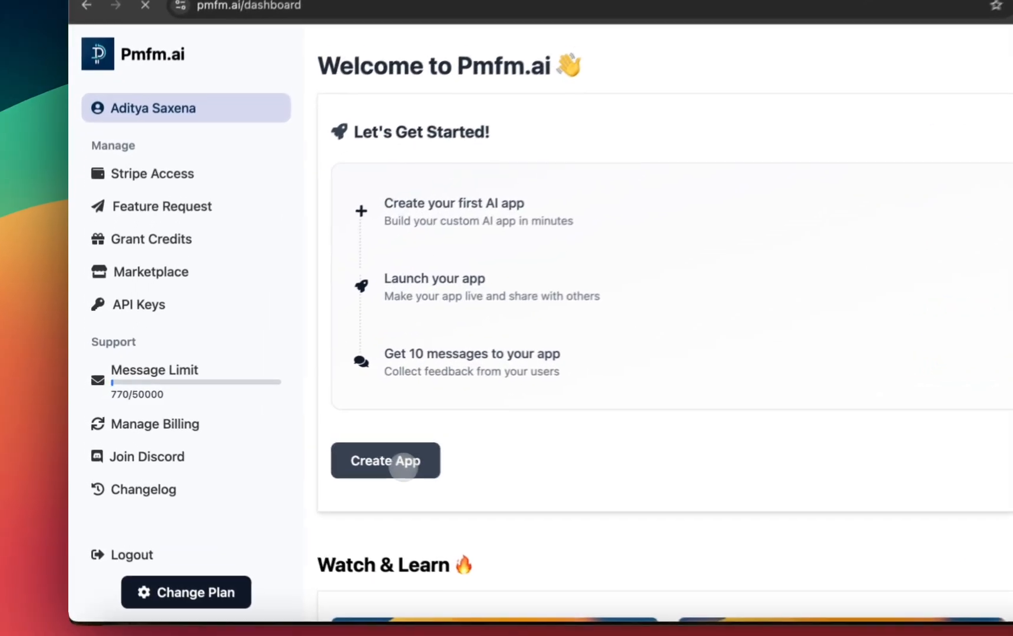
click(385, 461)
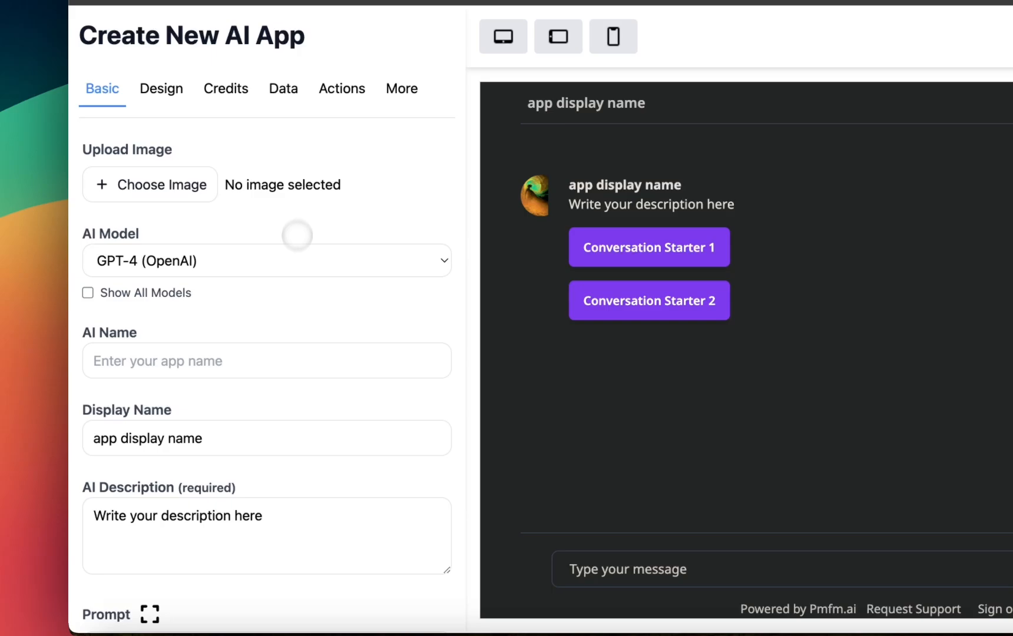
click(265, 260)
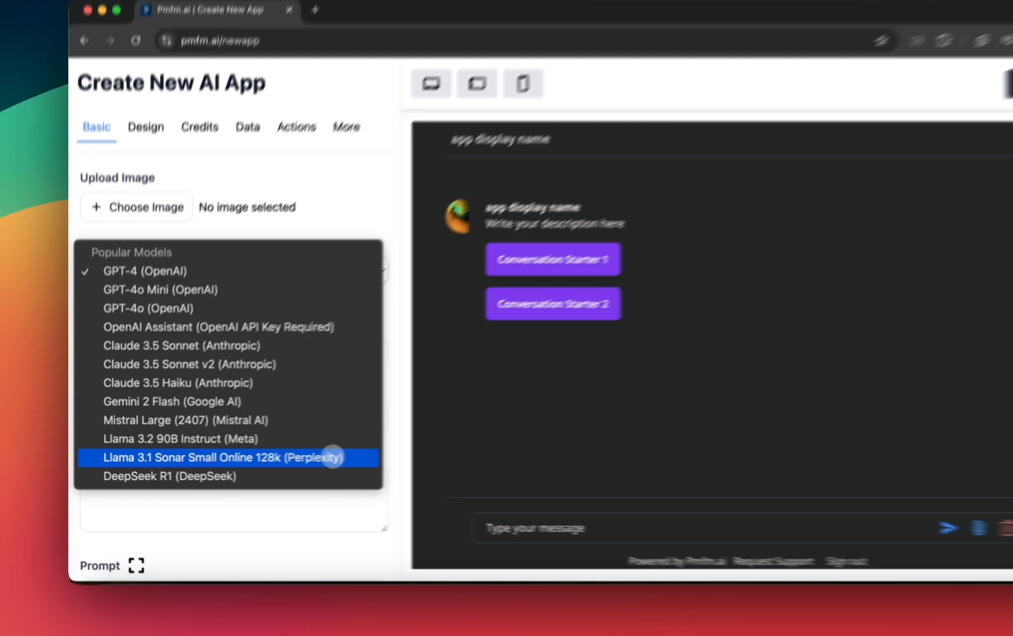
click(227, 457)
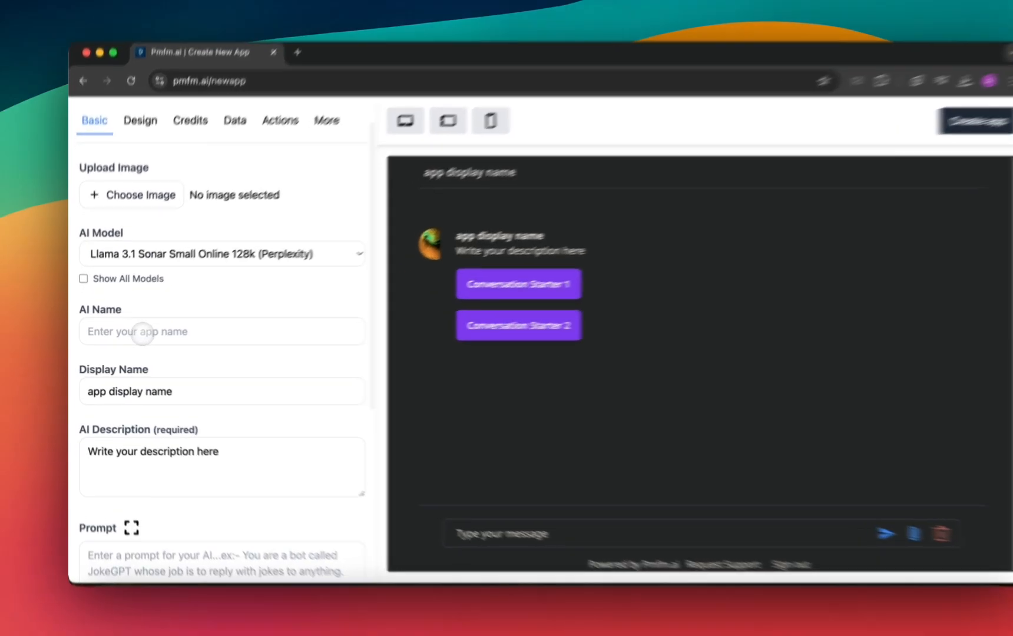
Step: Name the app PerplexityApp, display name Perplexity App, description 'A simple Perplexity app'
text(PerplexityApp)
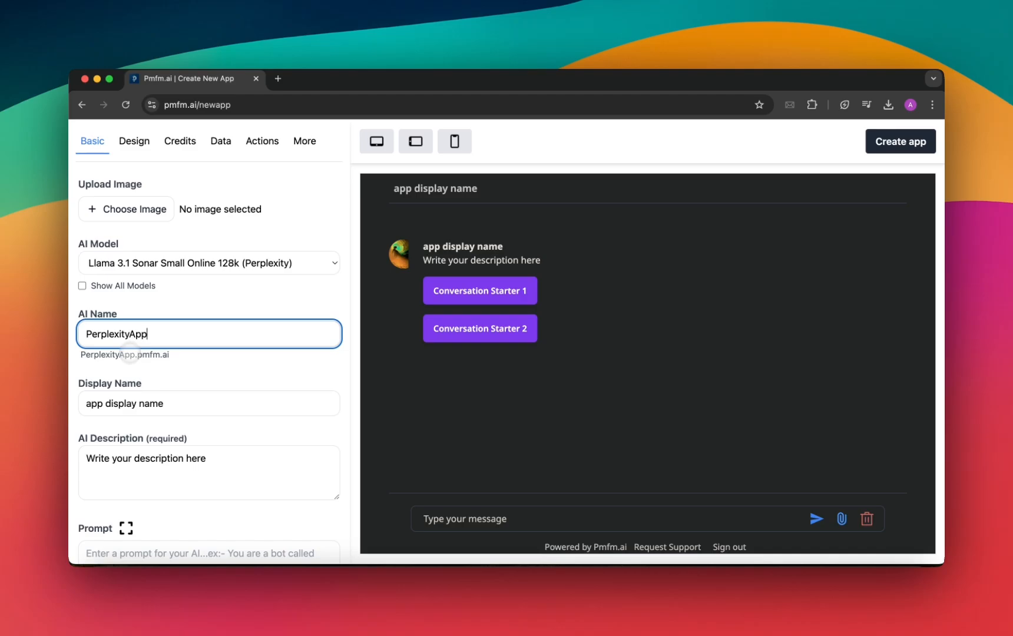
text(Perpl)
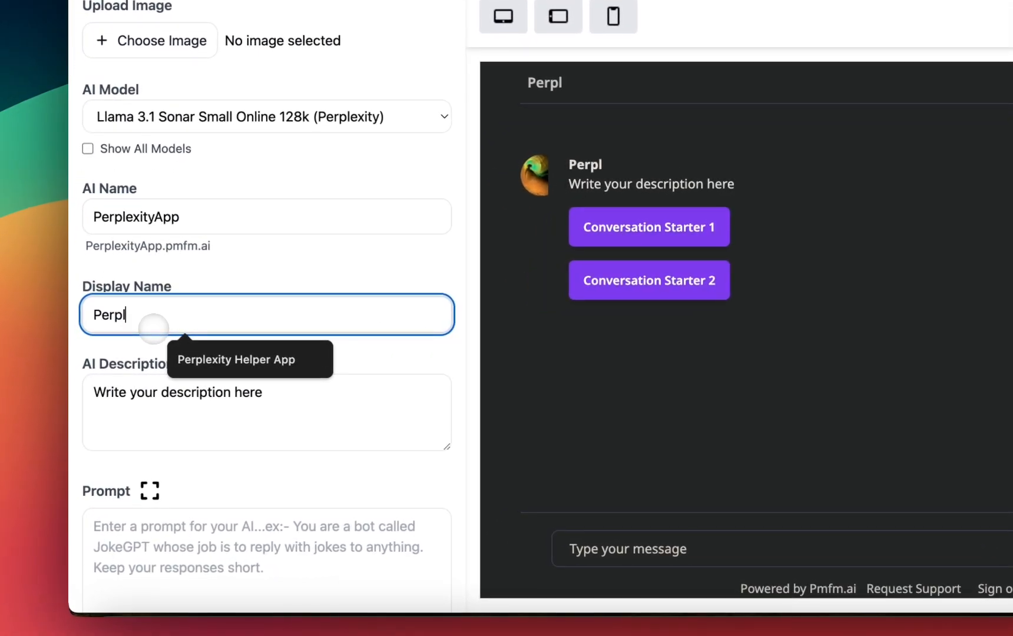
text(exity A)
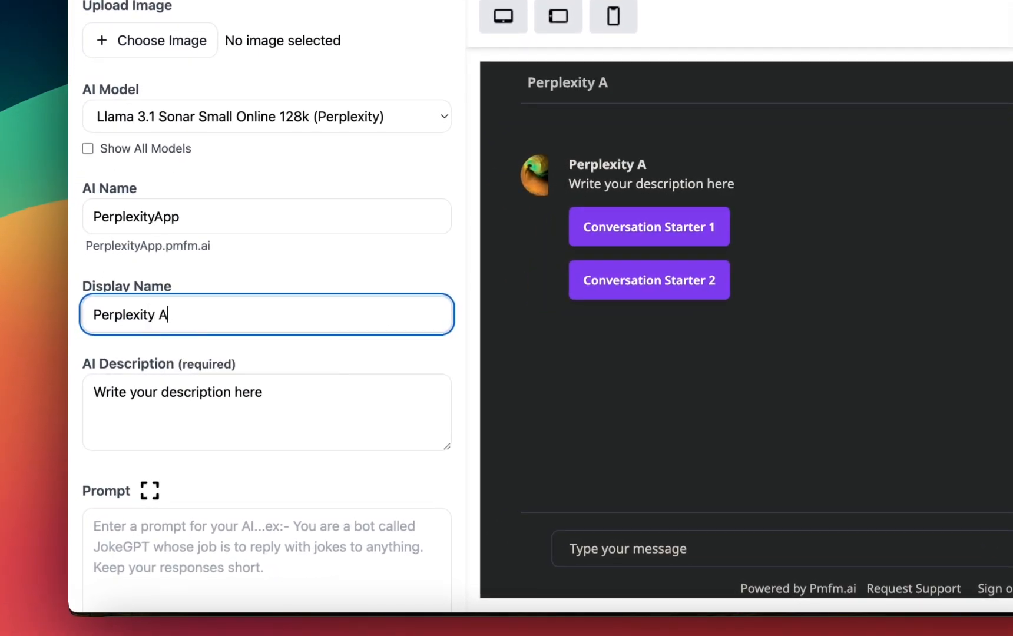
text(A simple Perplexity A)
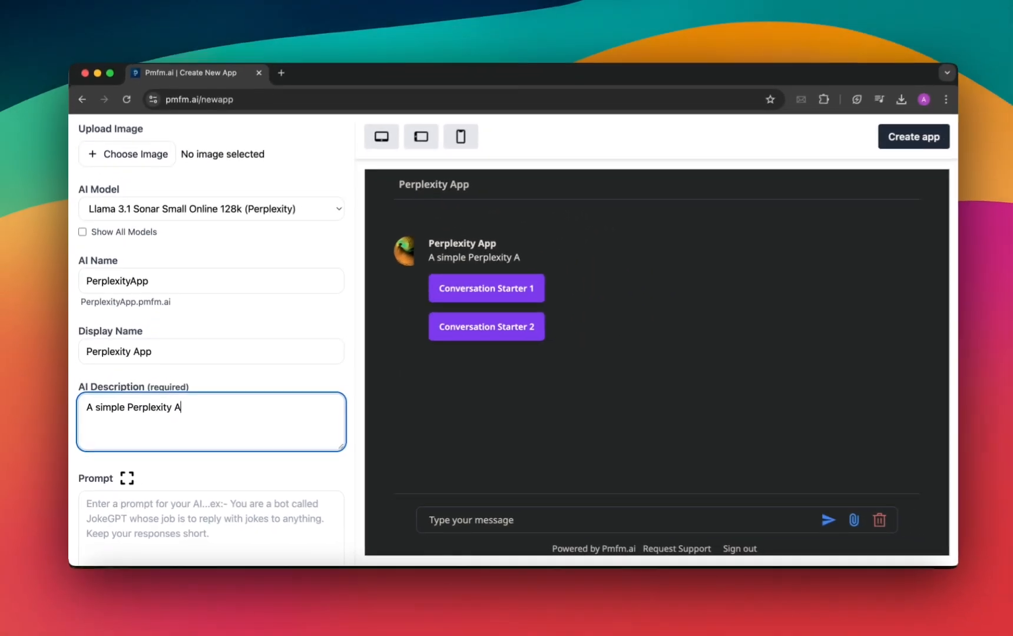
text(pp)
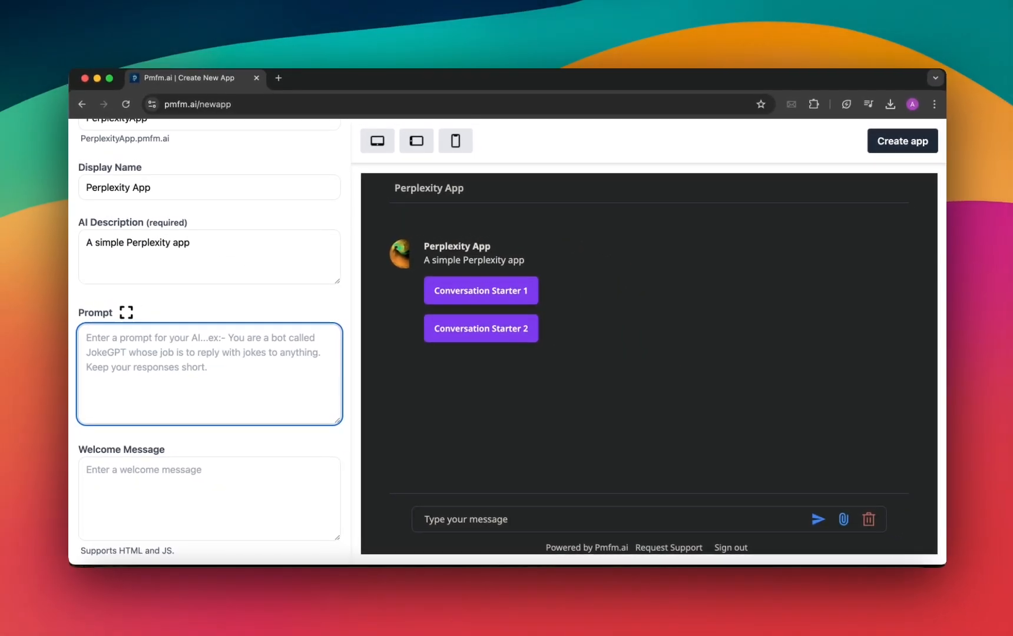
Step: Write the prompt 'Do what the user asks, and keep the responses short.'
click(207, 374)
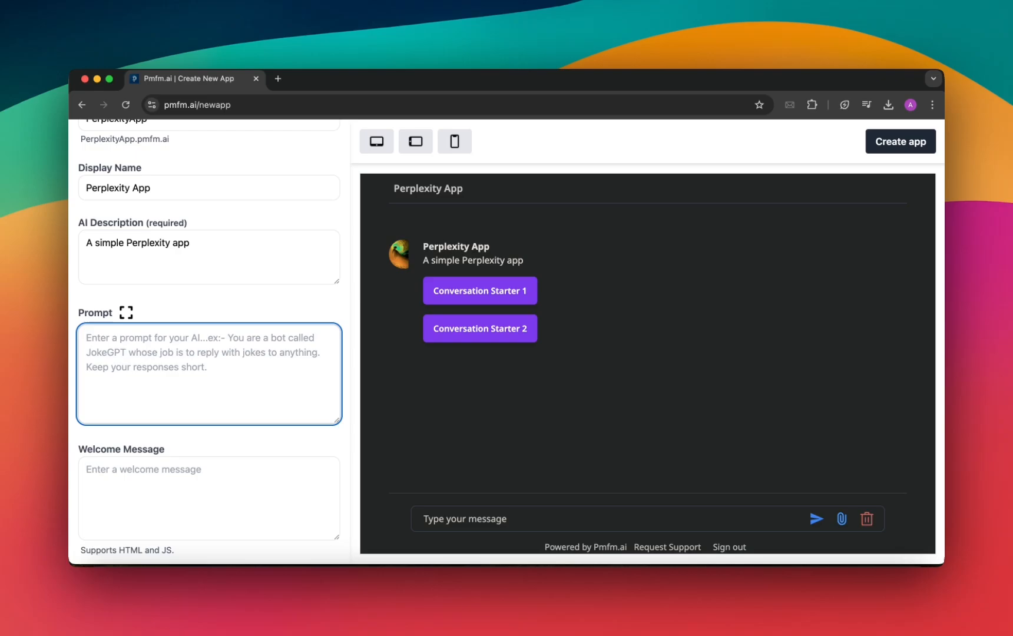
text(R)
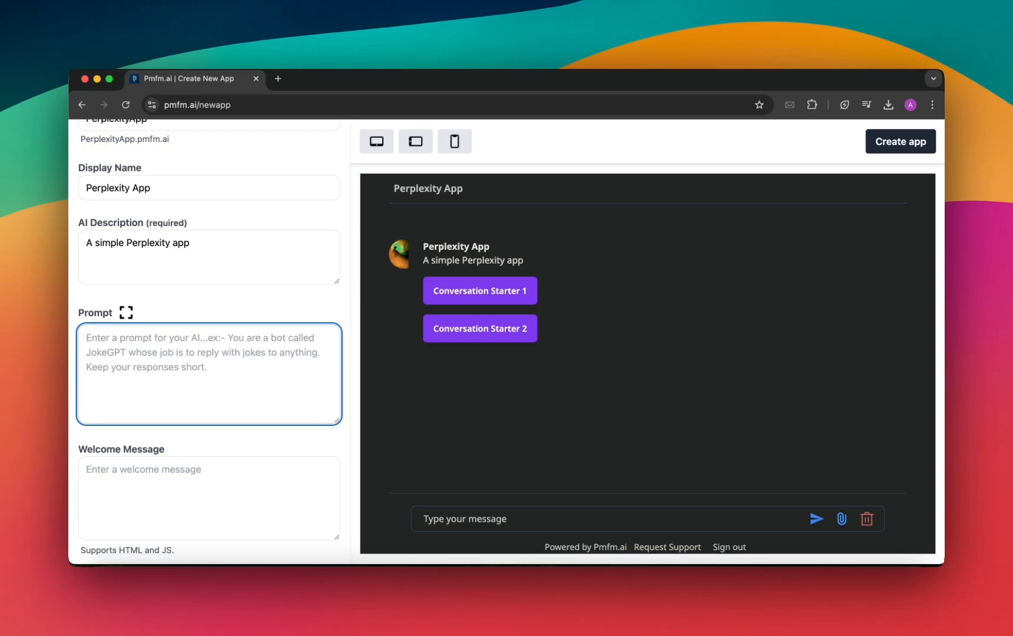
text(Do what the user asks, and kee)
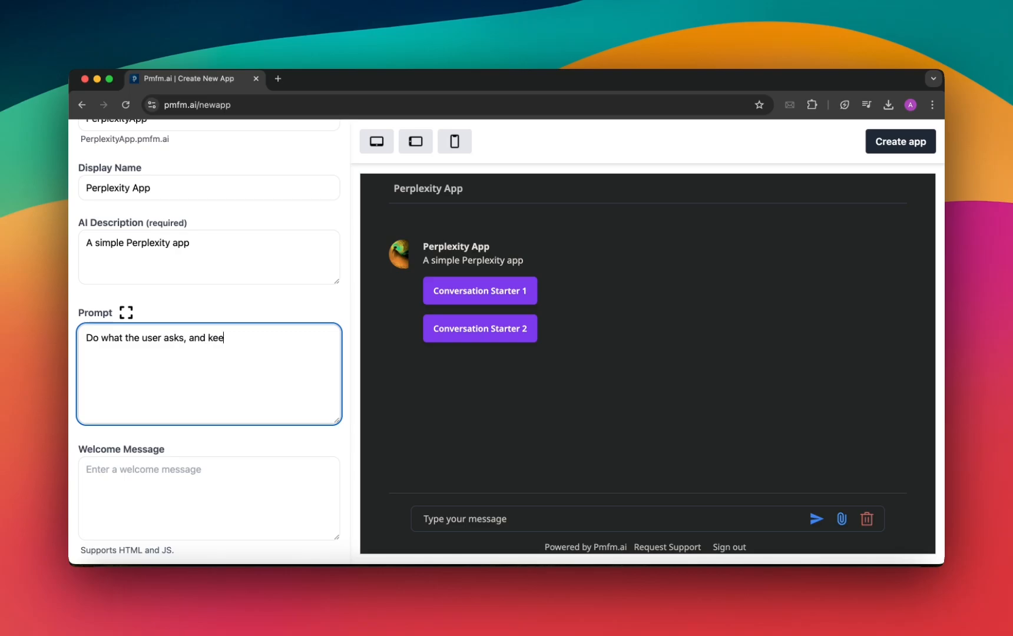
text(p the responses short)
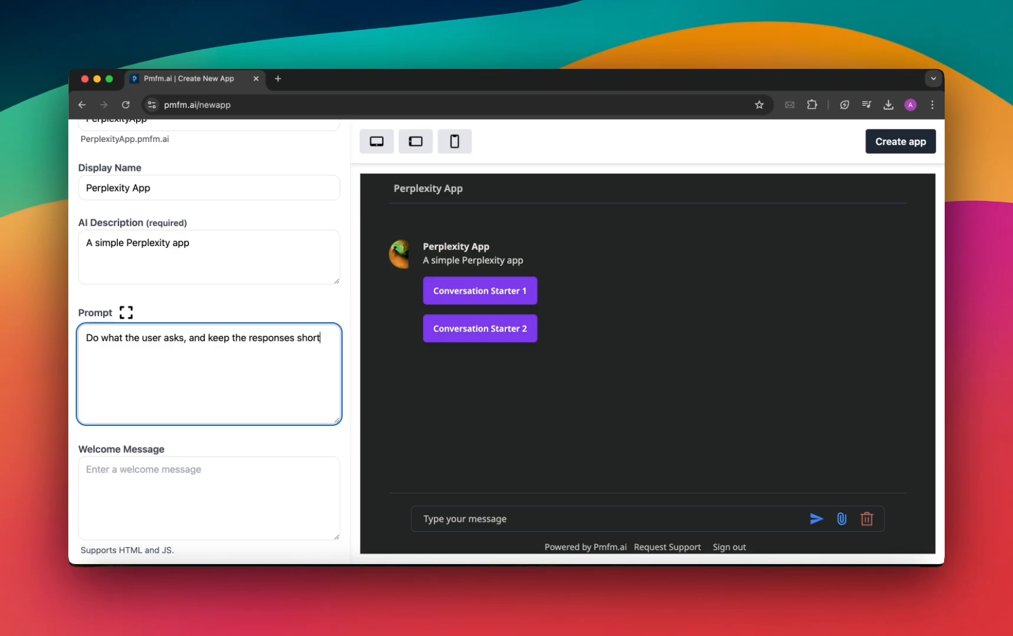
text(.)
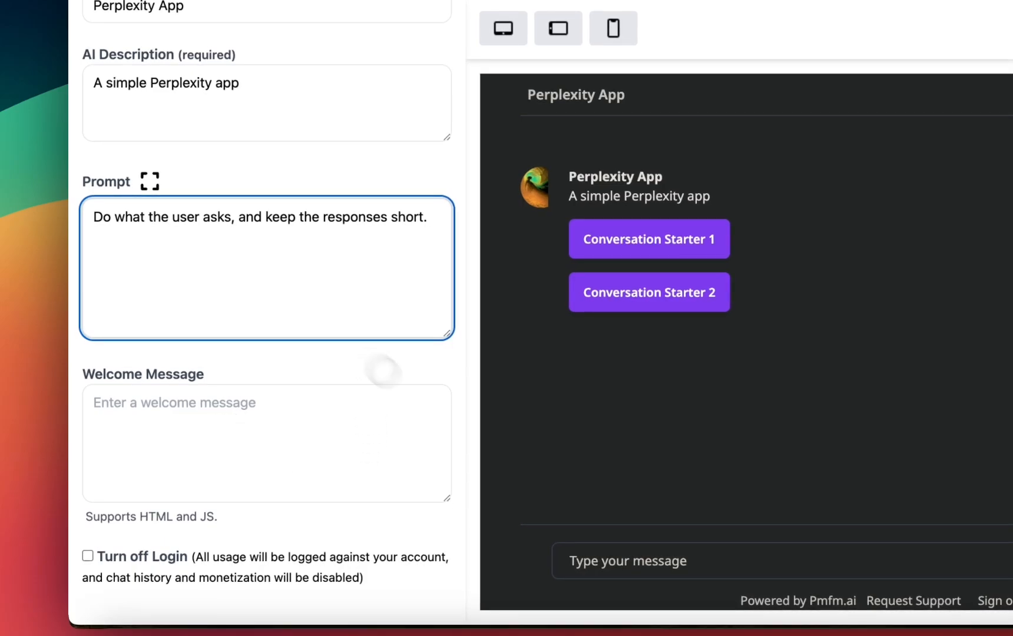
Step: Upload download (10).png from Downloads as the app image
scroll(up, 3)
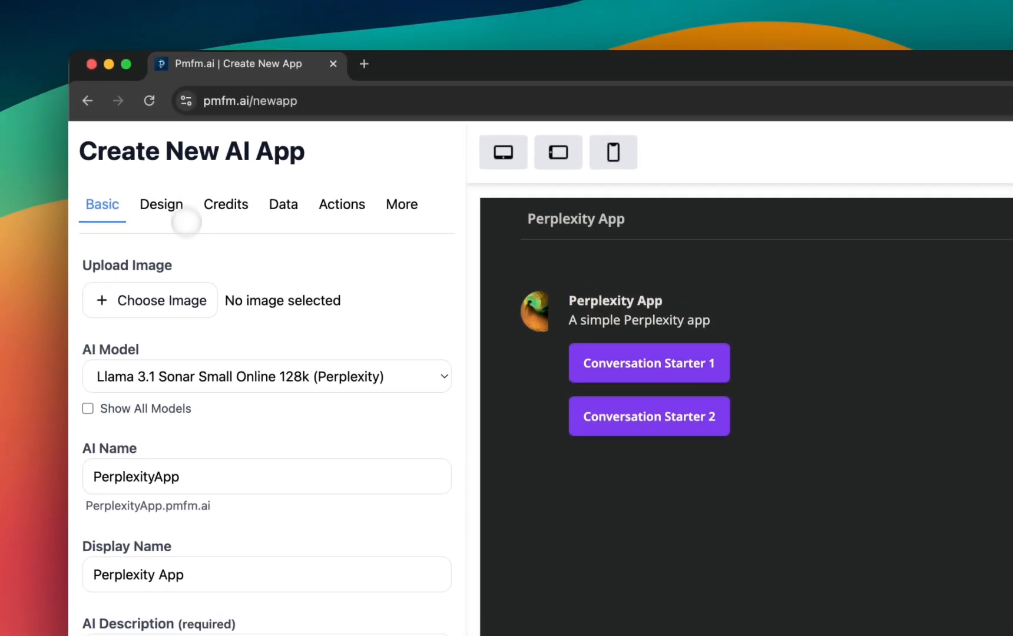
click(150, 300)
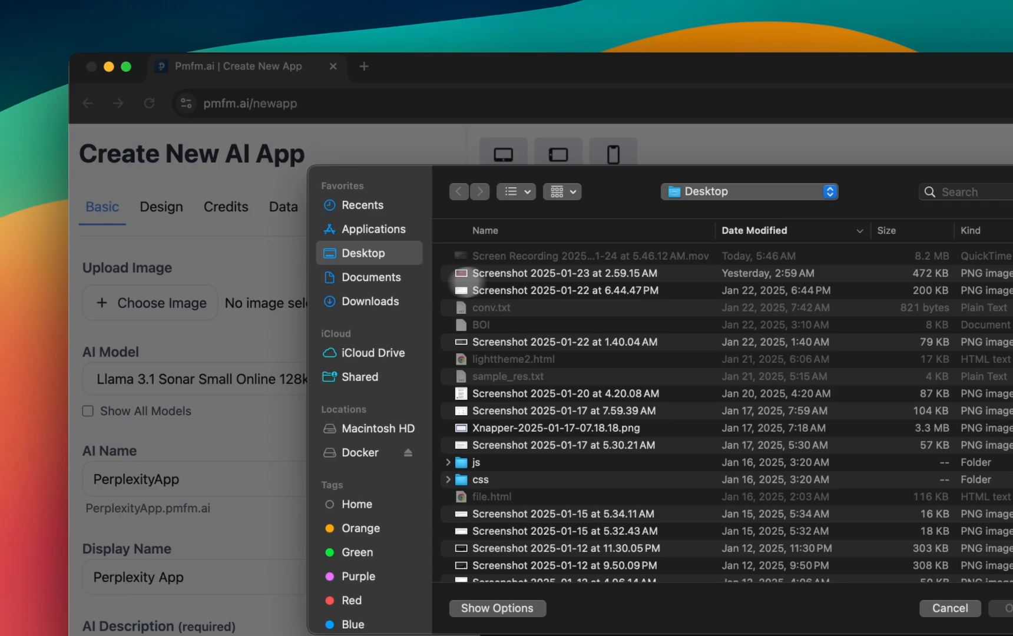
click(370, 300)
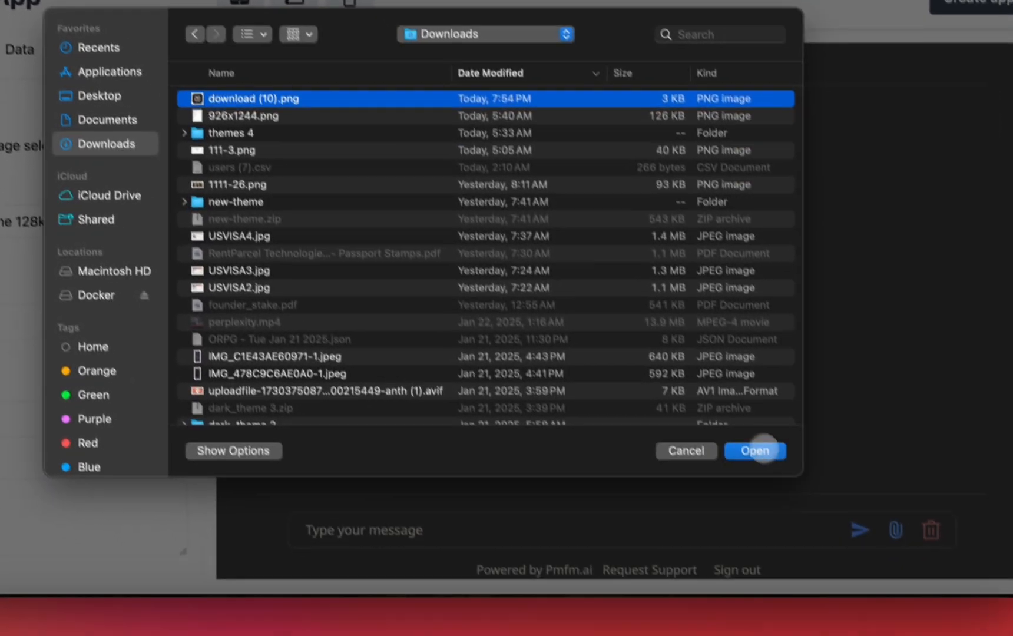
click(753, 458)
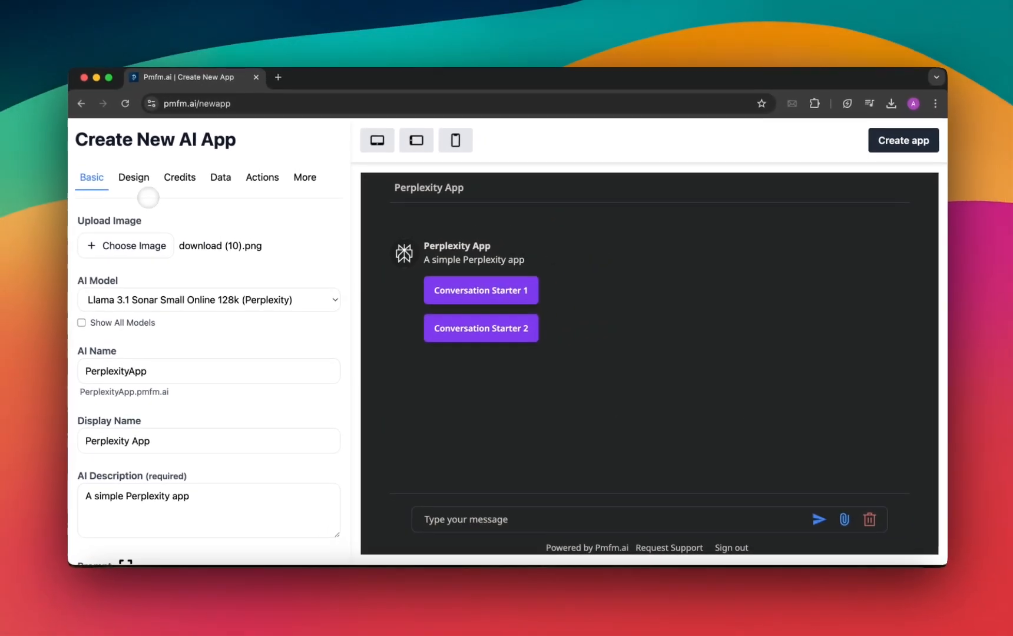
Step: Keep the LA theme in the app's design settings
click(134, 178)
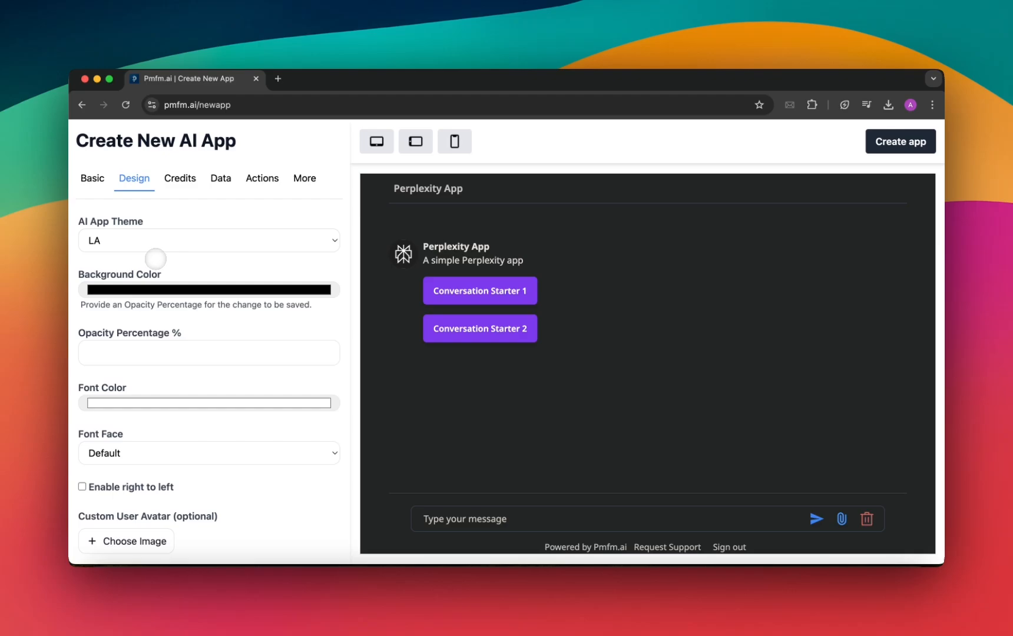
click(209, 240)
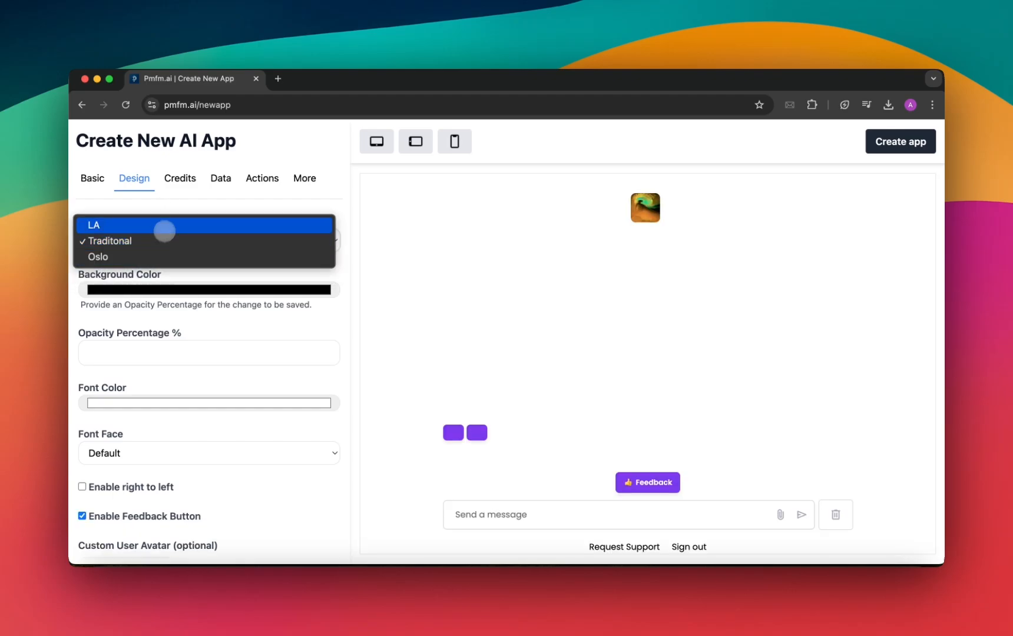
click(94, 225)
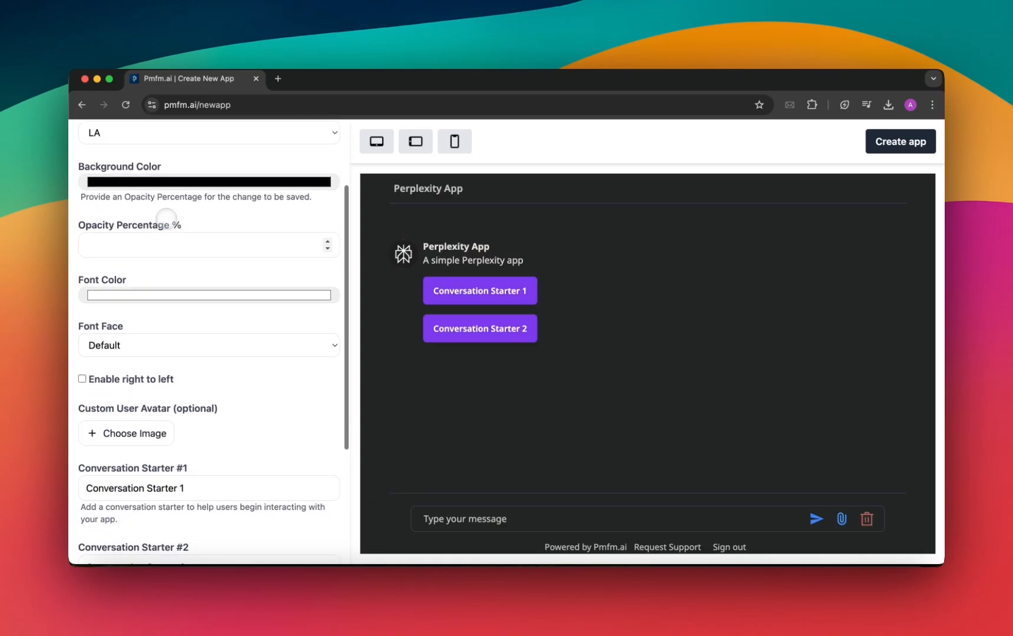
Step: Set a single conversation starter 'Weather today in SF' and move on to the Credits settings
scroll(down, 3)
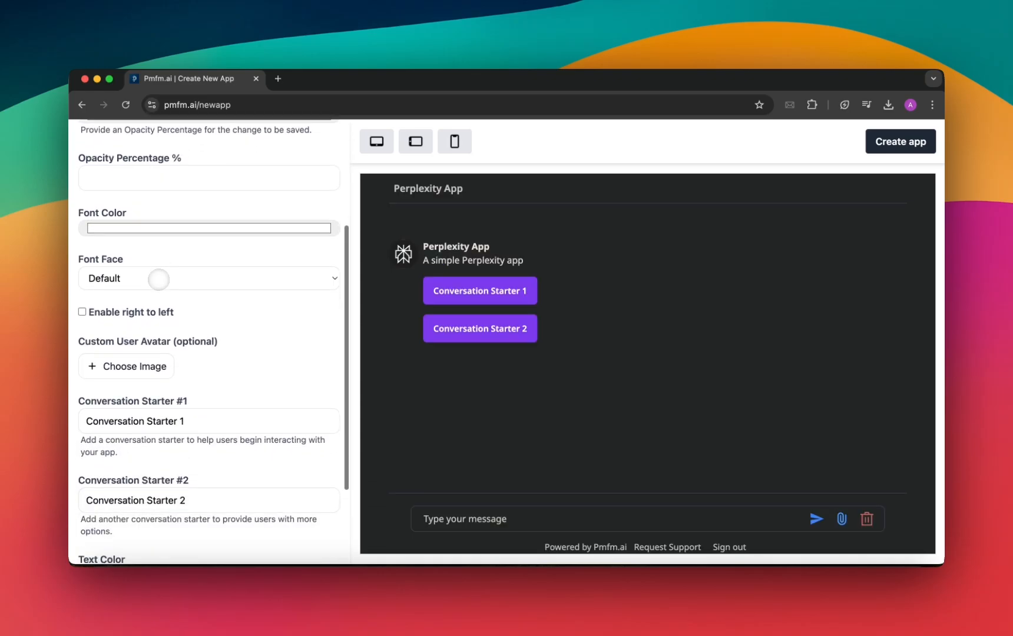
scroll(down, 3)
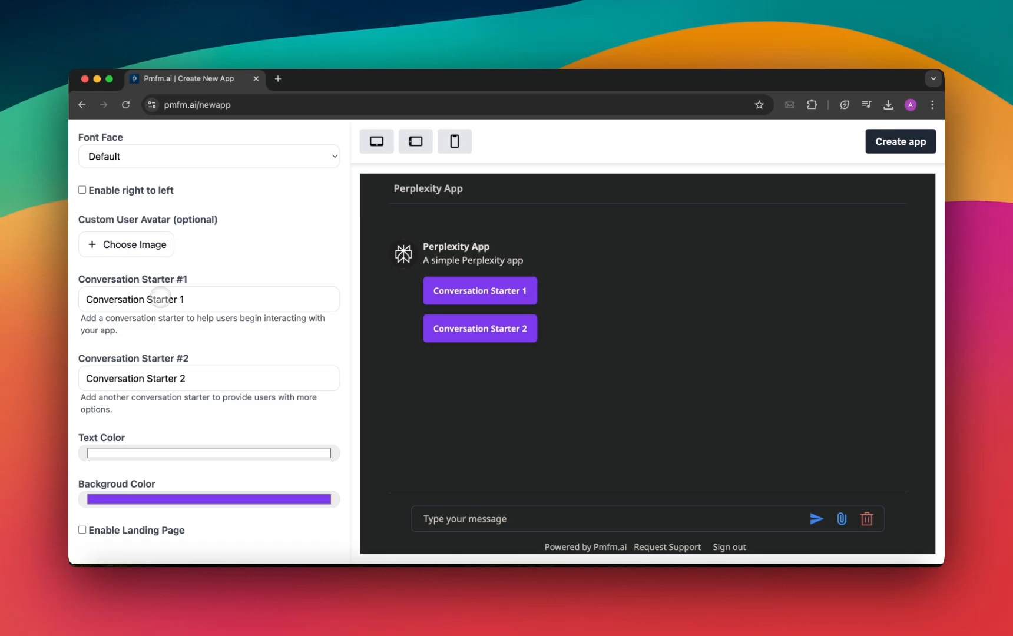
text(Weather today in SF)
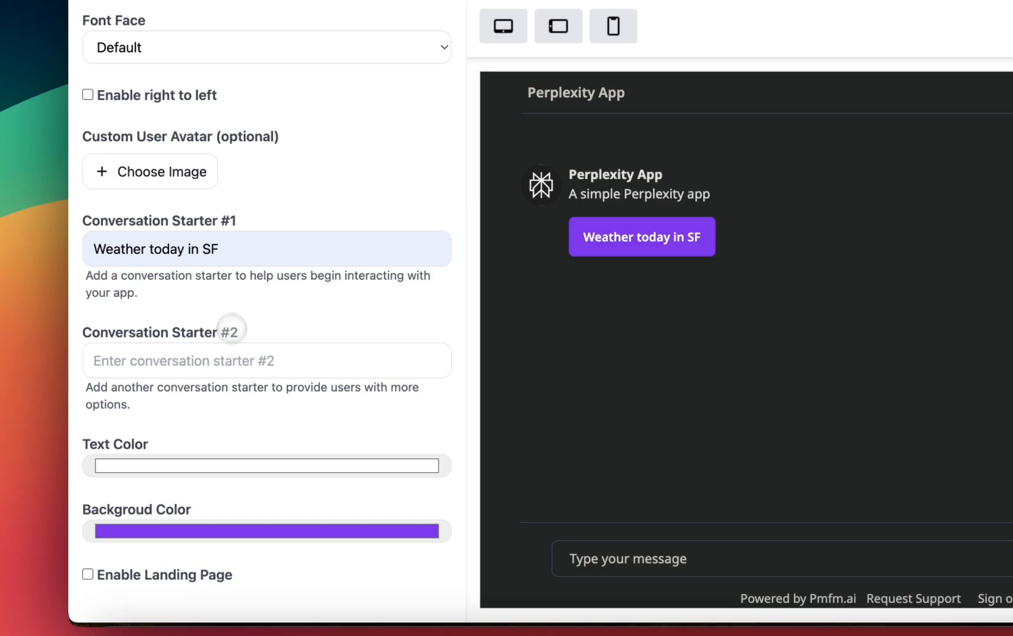
click(265, 361)
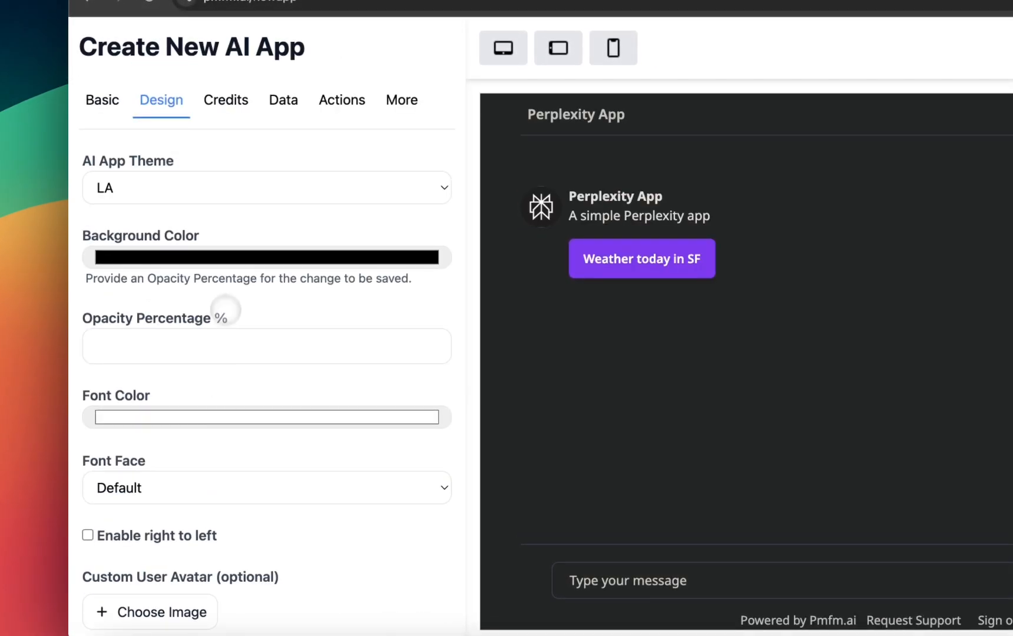
click(225, 99)
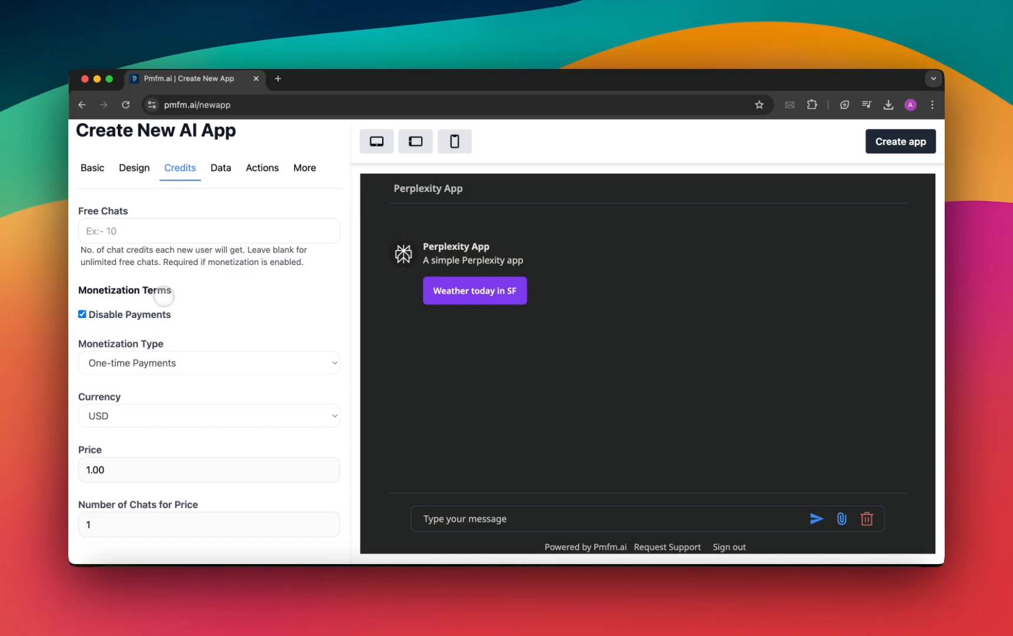
mouse_move(143, 316)
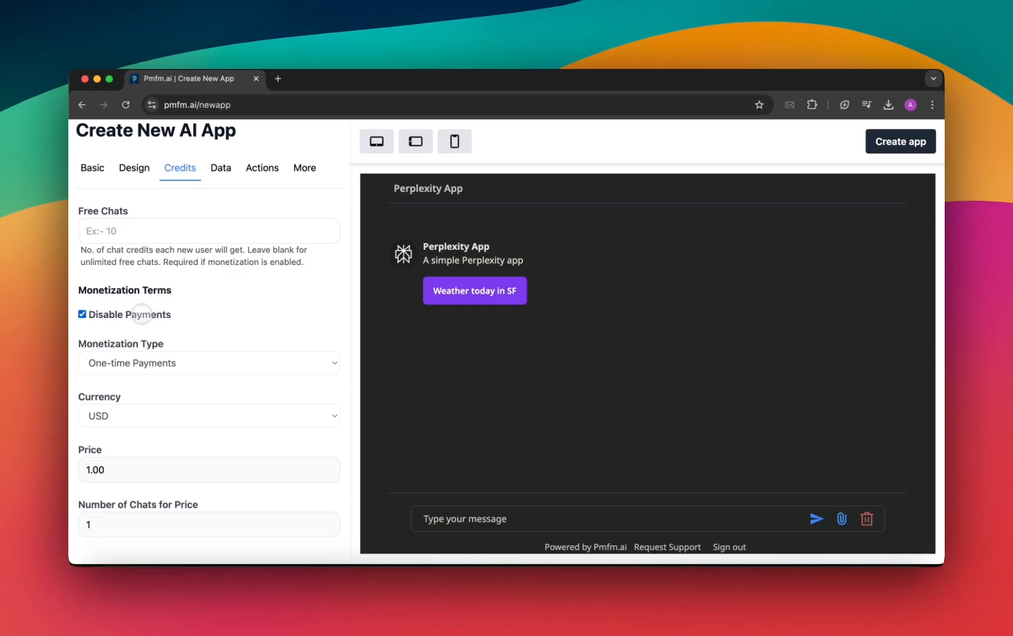
Step: Enable payments priced at 10 USD for 100 chats
click(82, 313)
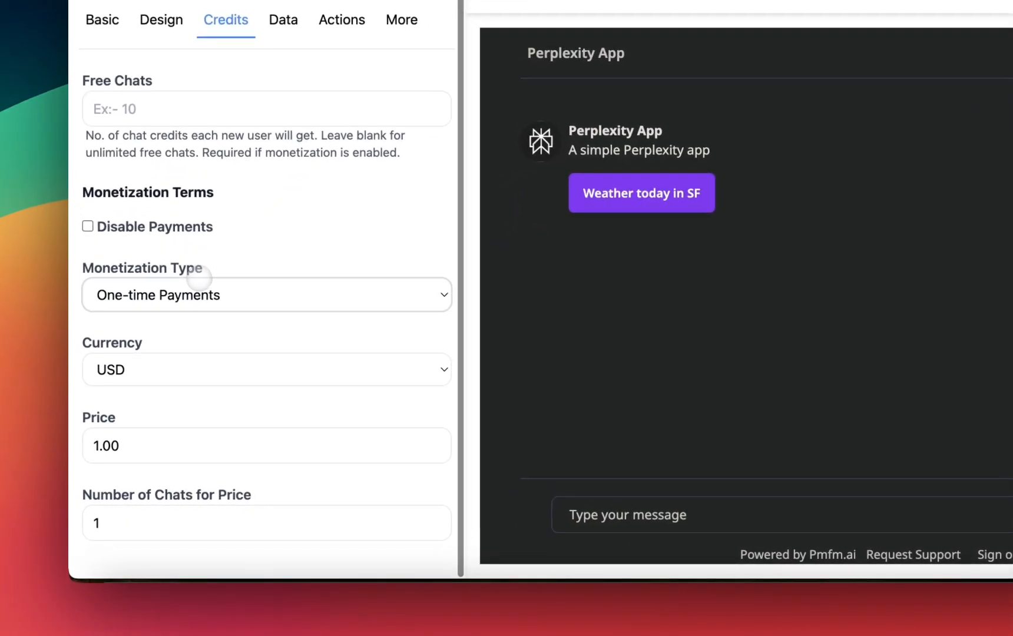
click(265, 295)
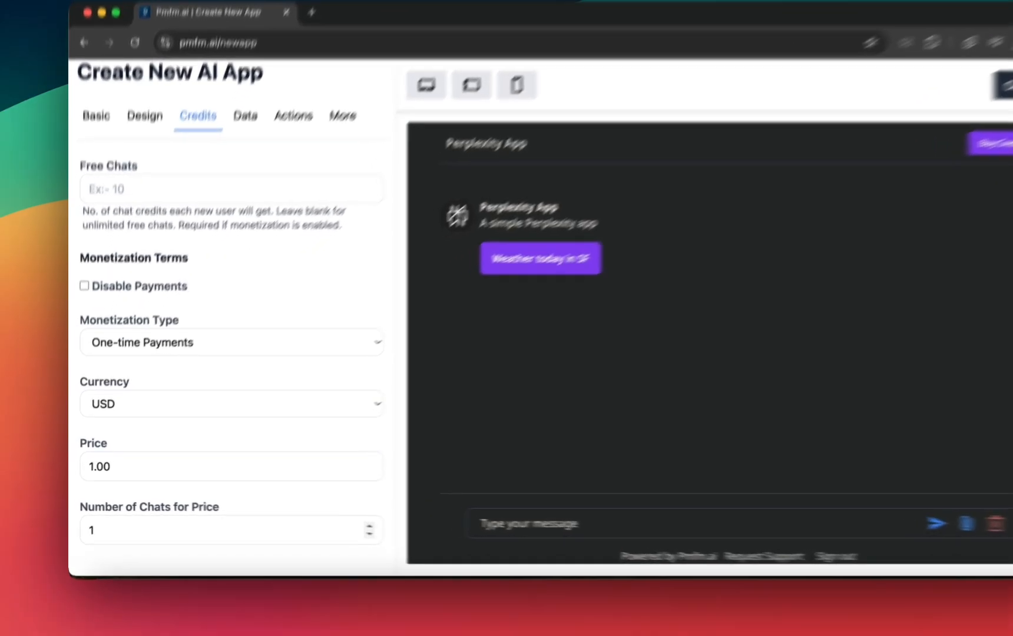
text(10)
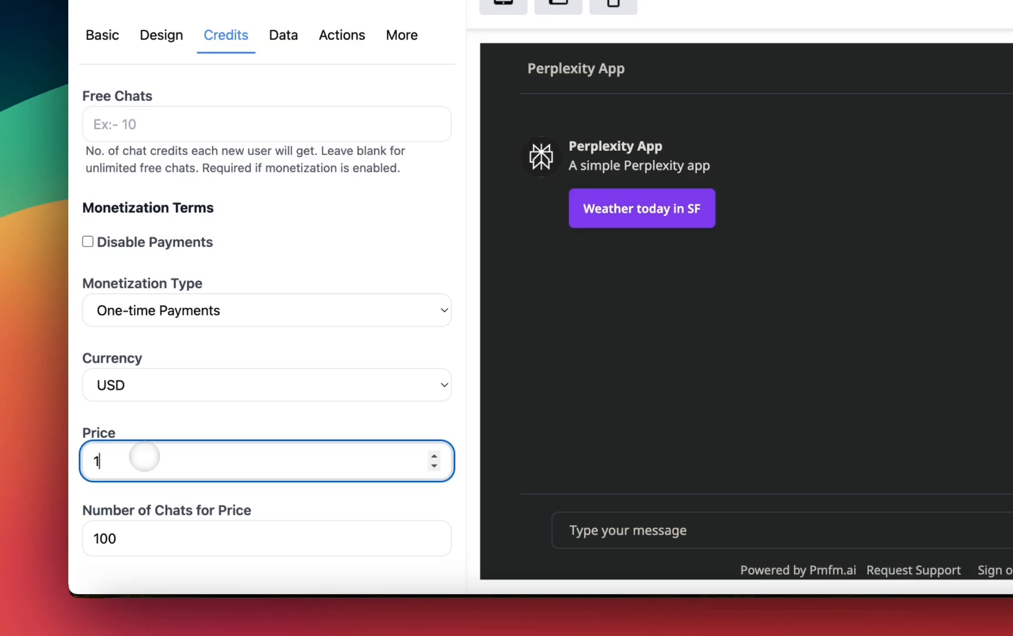
text(0)
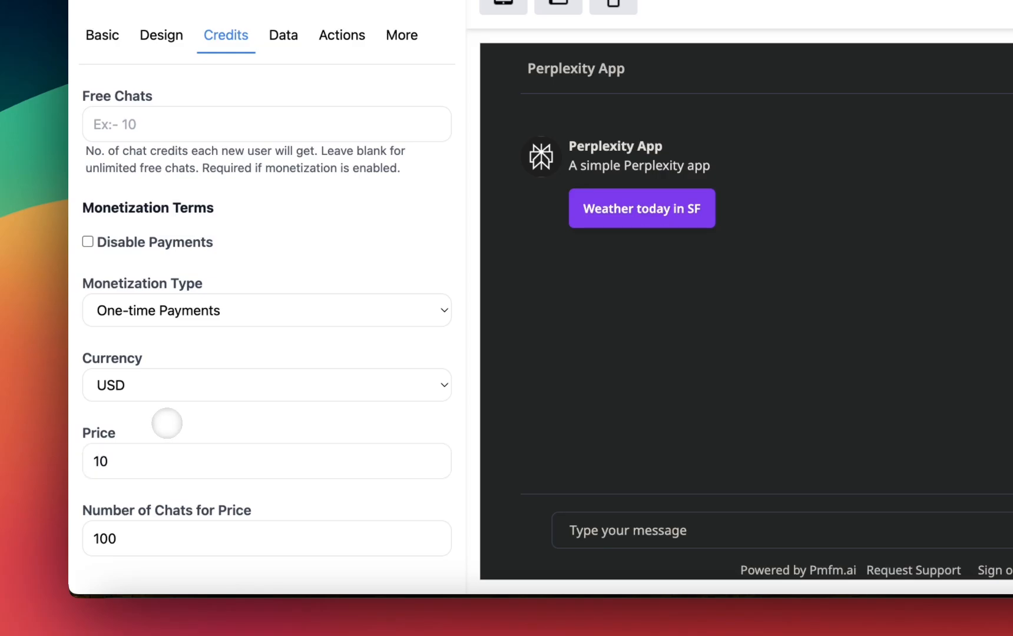
click(87, 241)
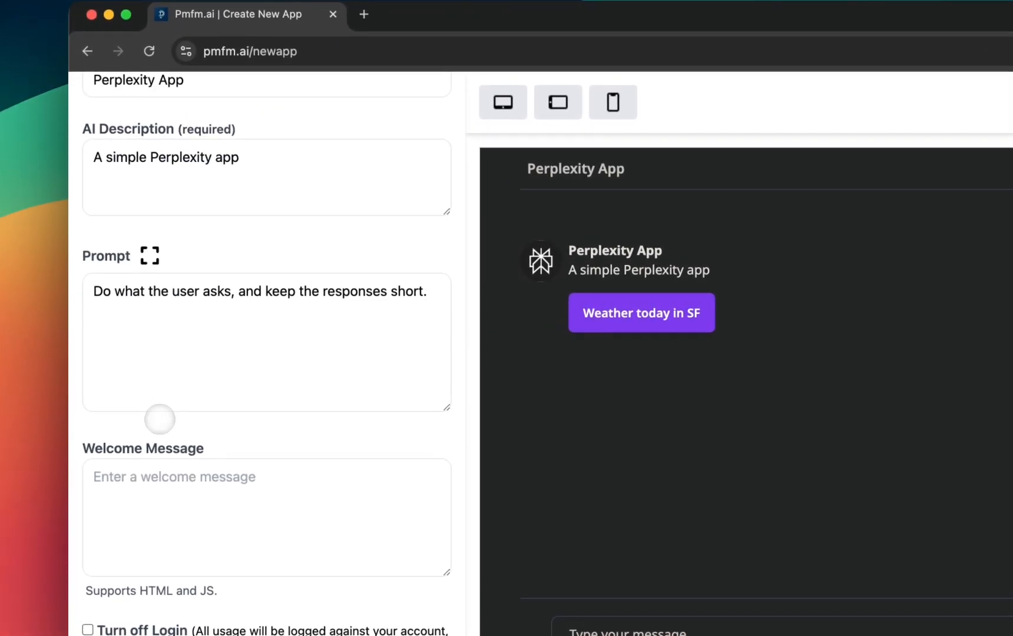
Step: Review the Basic details and create the Perplexity App
scroll(down, 3)
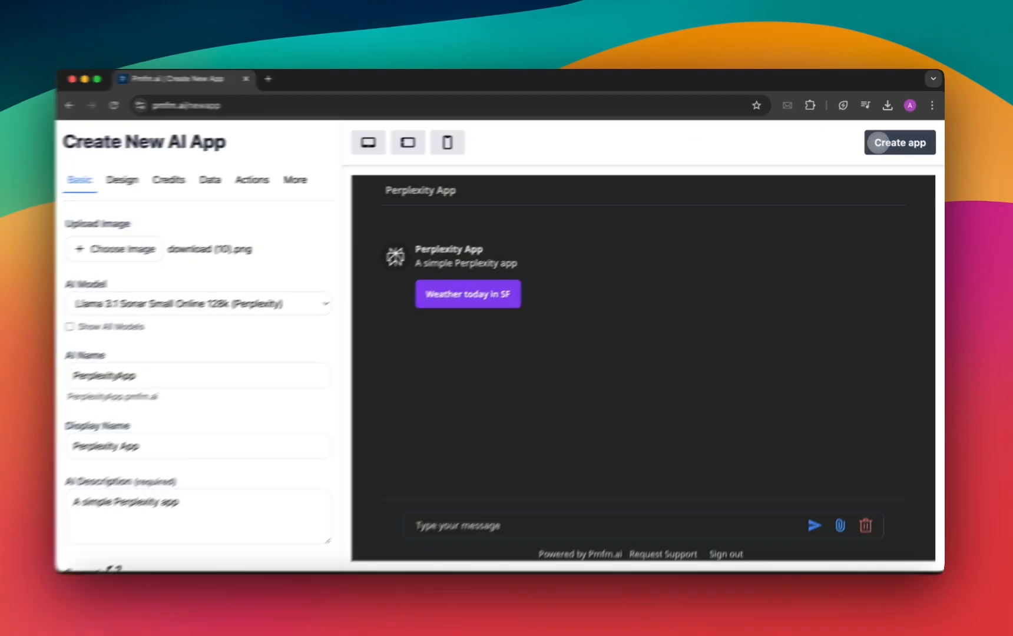
click(899, 142)
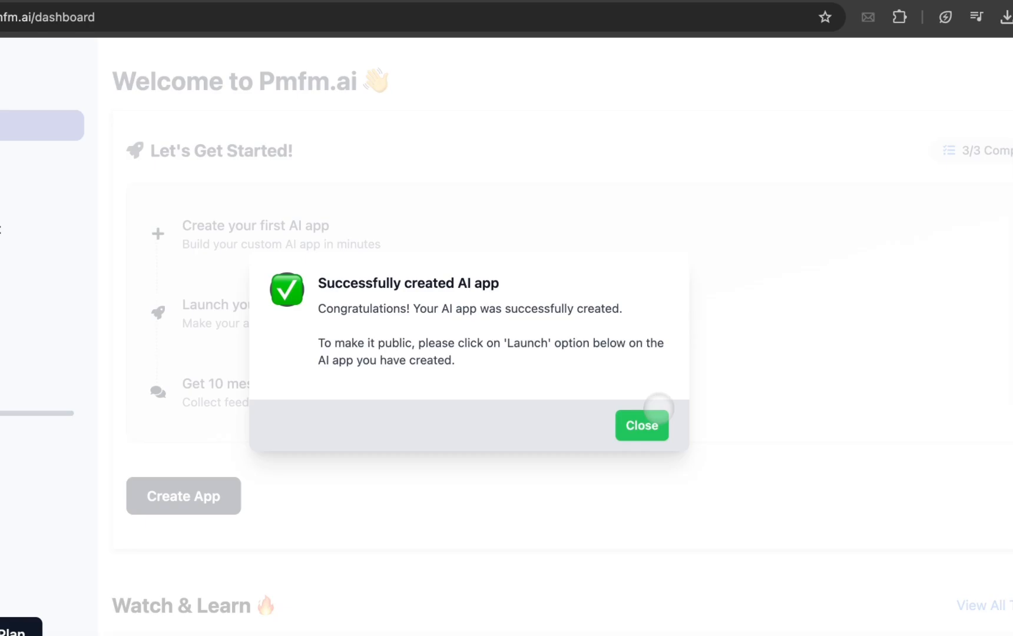
Step: Dismiss the success message and find PerplexityApp in Your AI Apps
click(641, 425)
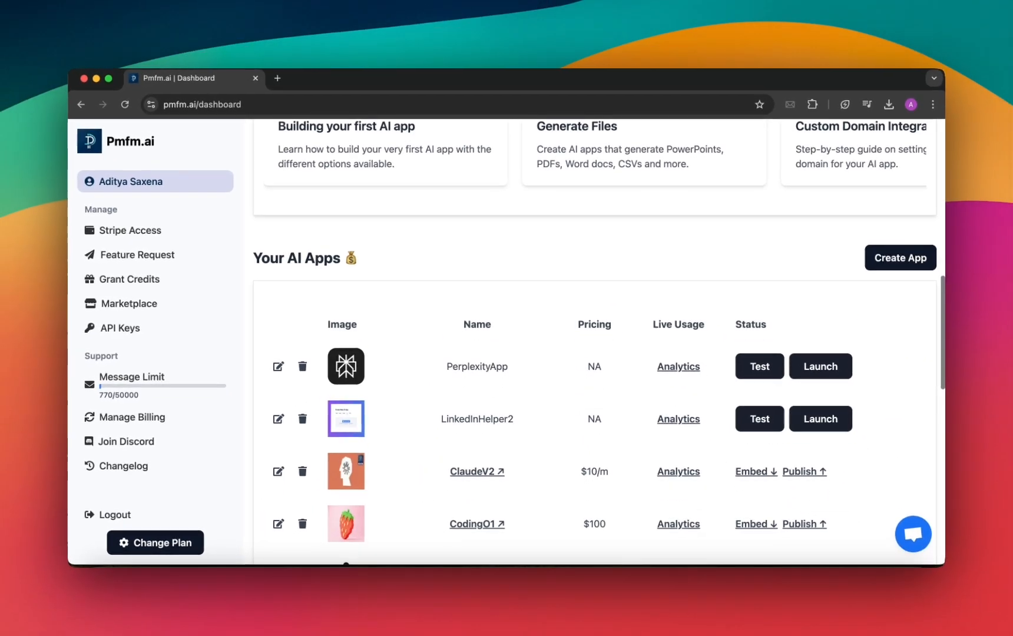
scroll(down, 3)
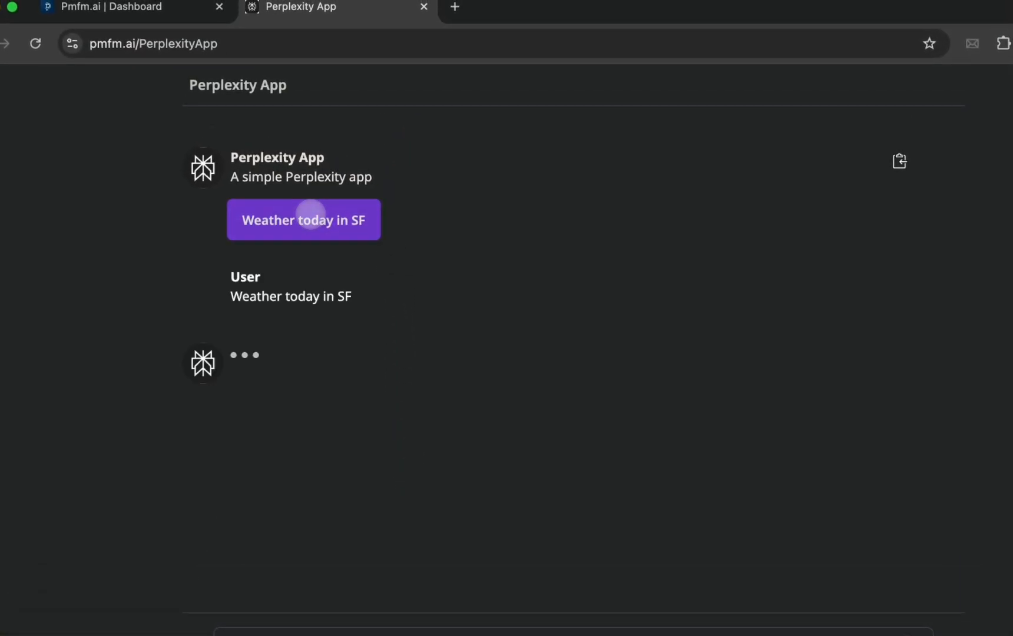
Step: Ask the app 'Weather today in SF', read the 12 °C clear answer, and reload the page
click(302, 219)
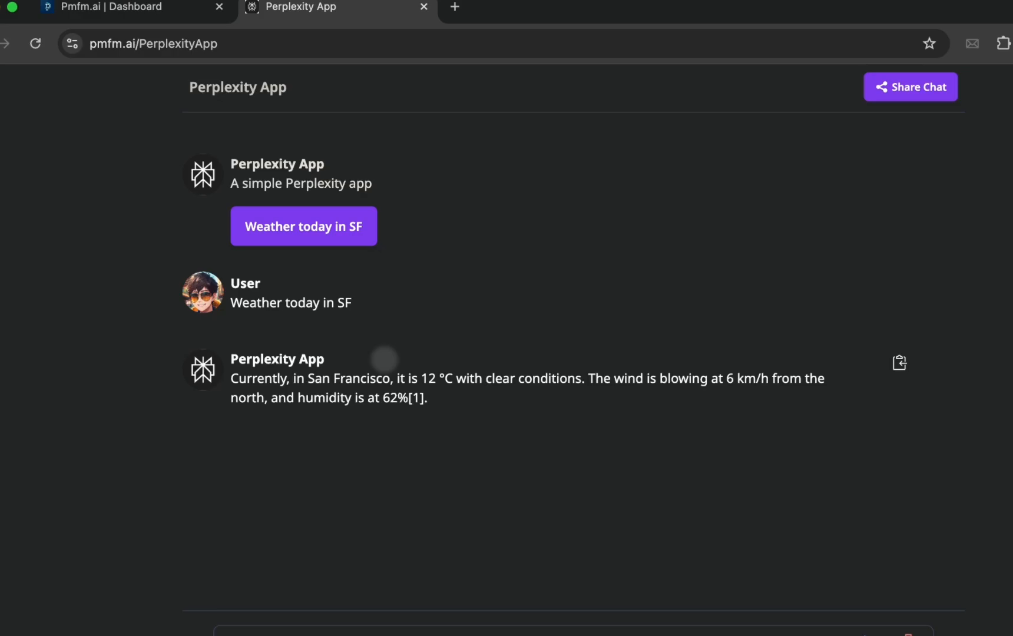
scroll(down, 3)
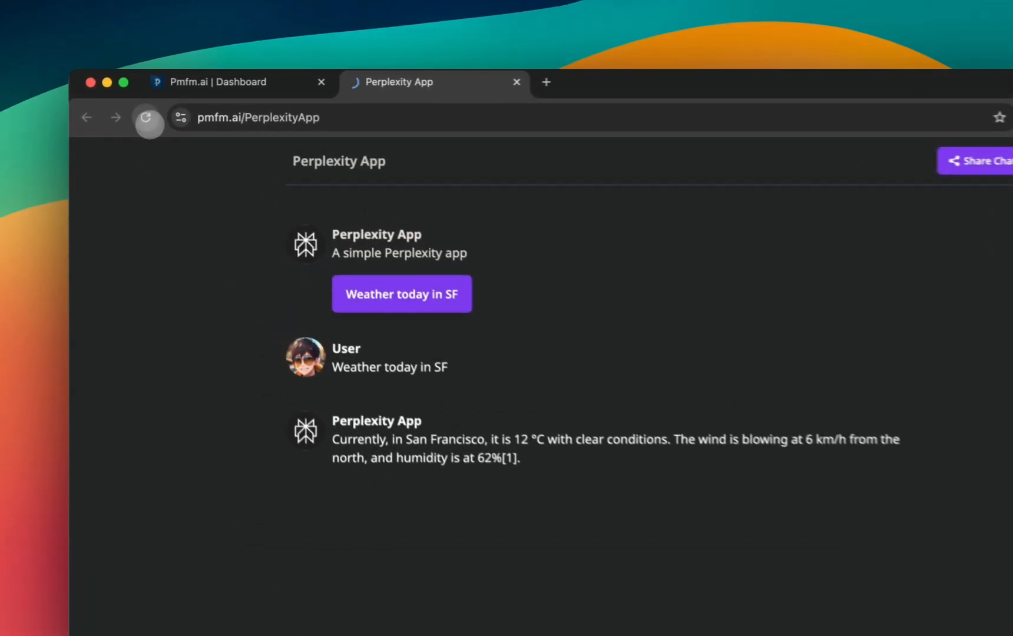
click(148, 117)
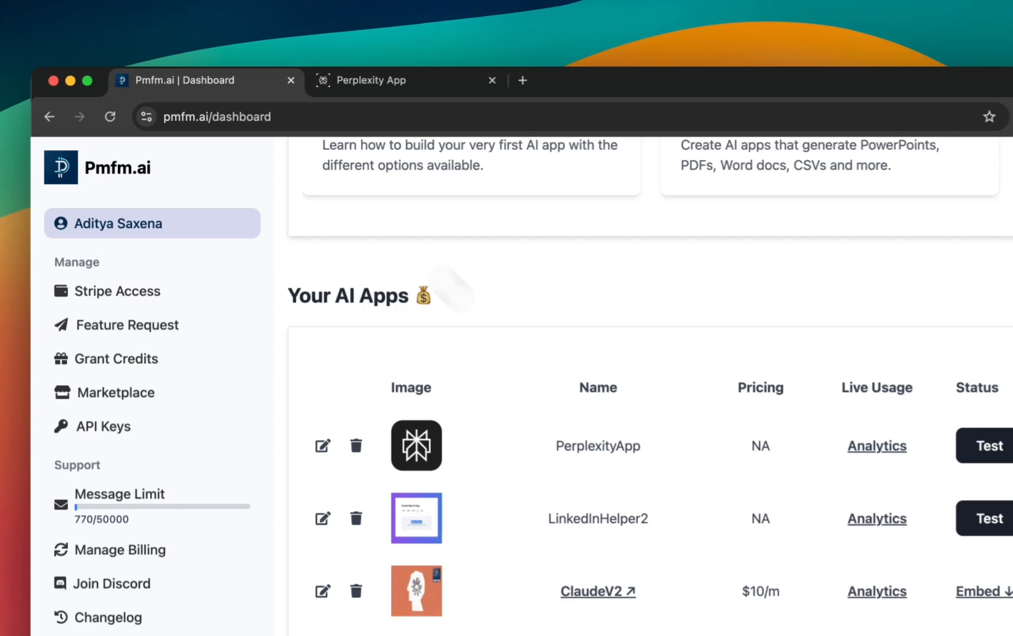
Step: View and dismiss CodingO1's embed codes, then show its Publish Your App options
scroll(down, 3)
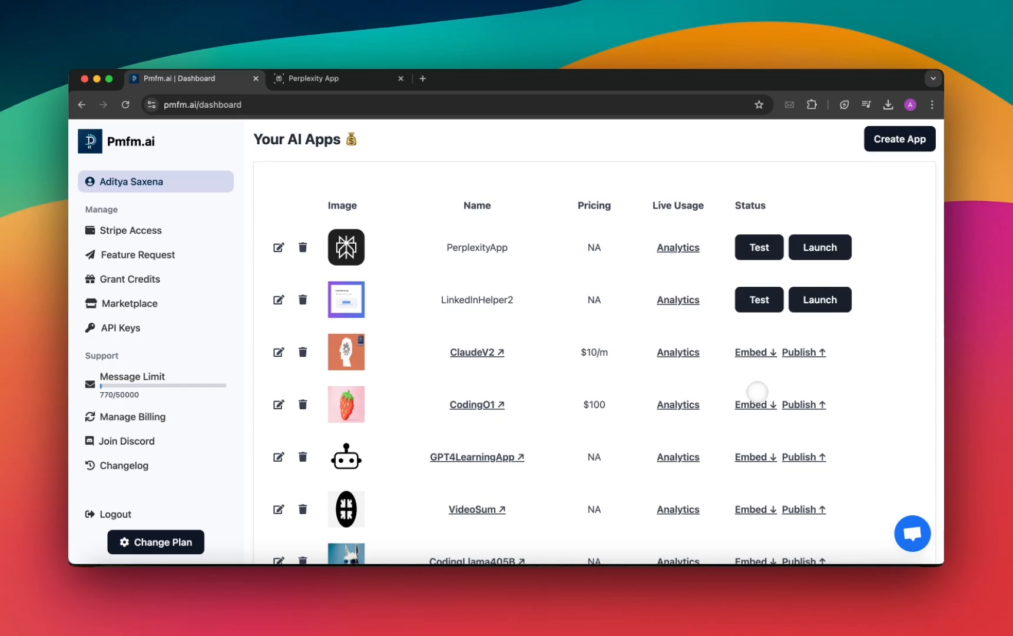
click(751, 405)
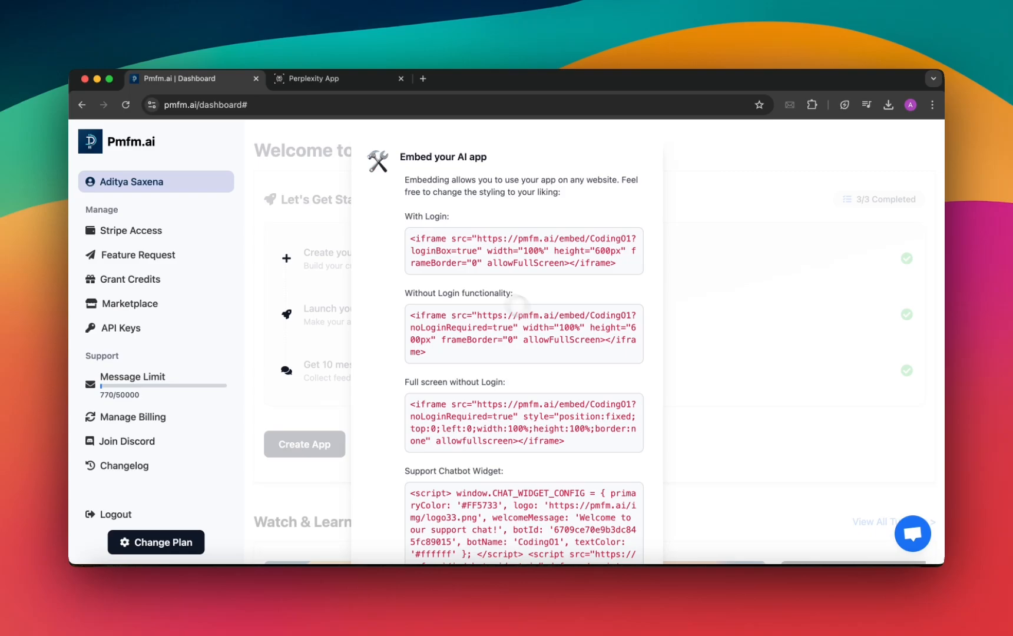
scroll(down, 3)
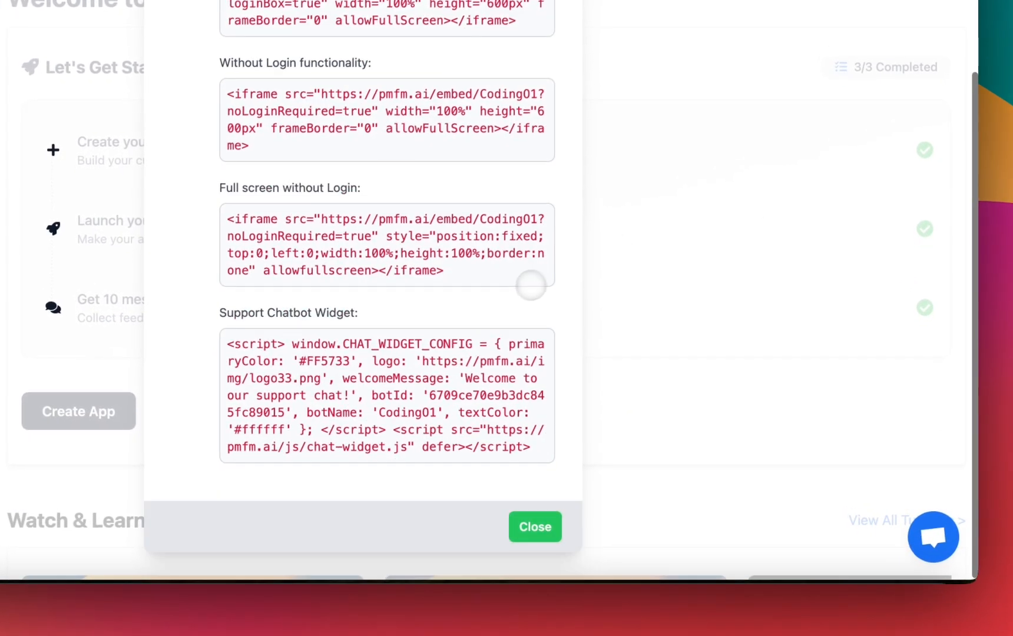
click(533, 526)
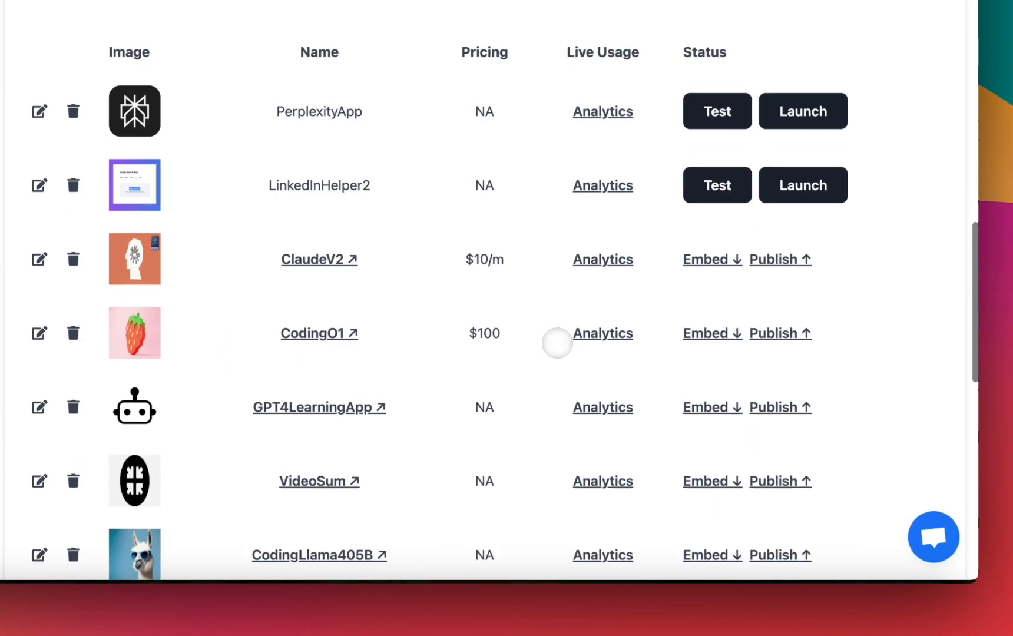
click(774, 259)
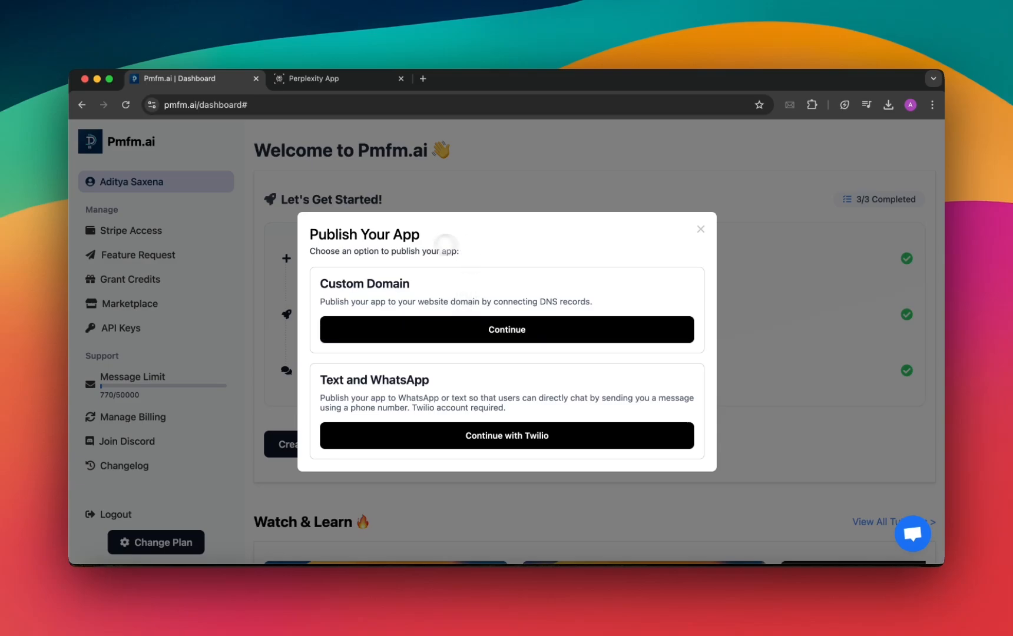
click(506, 329)
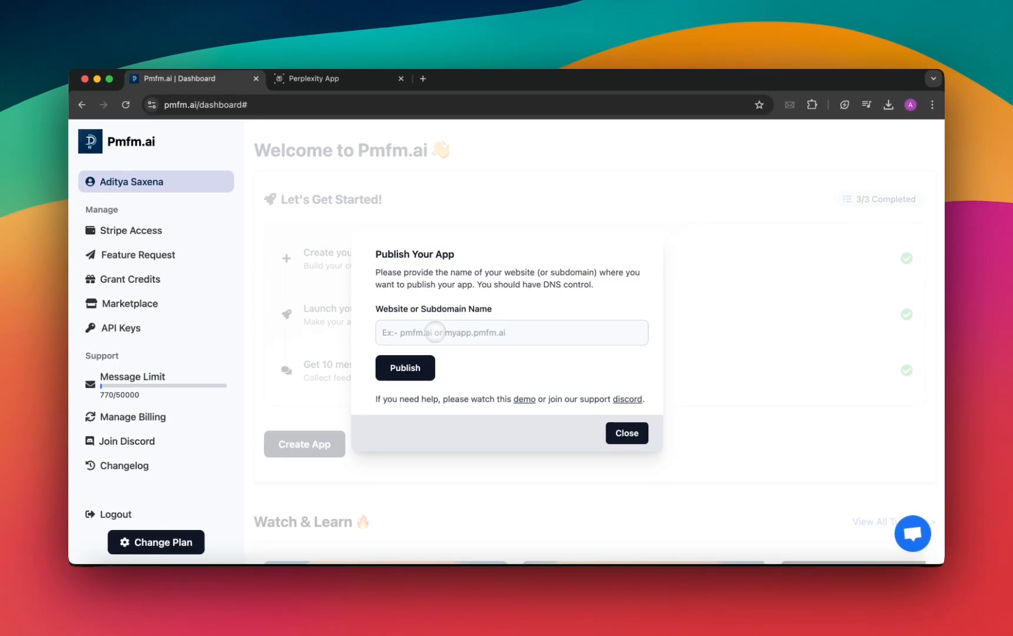
click(404, 367)
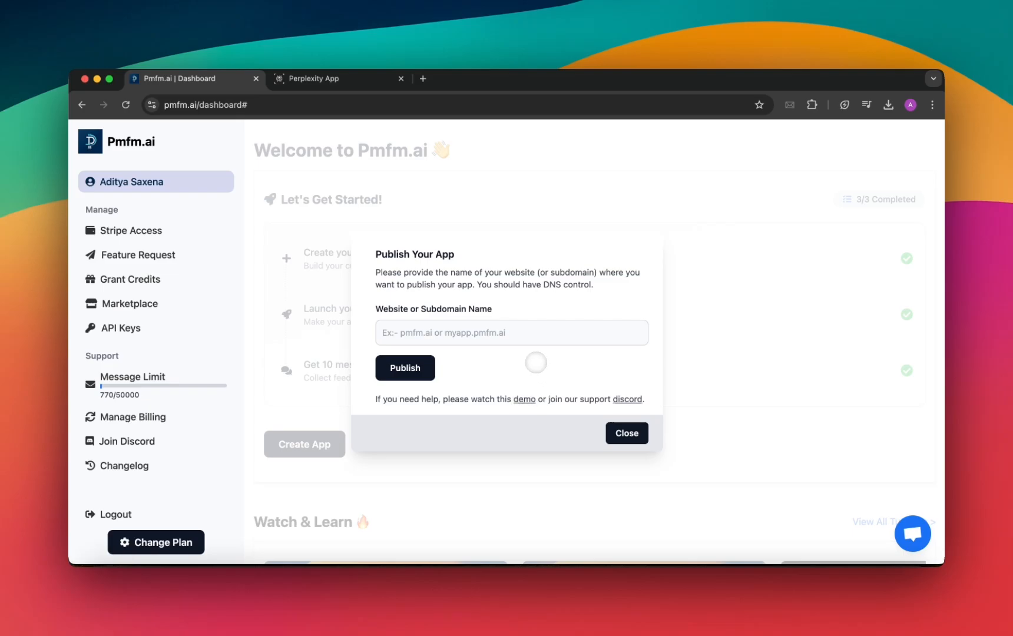
click(624, 433)
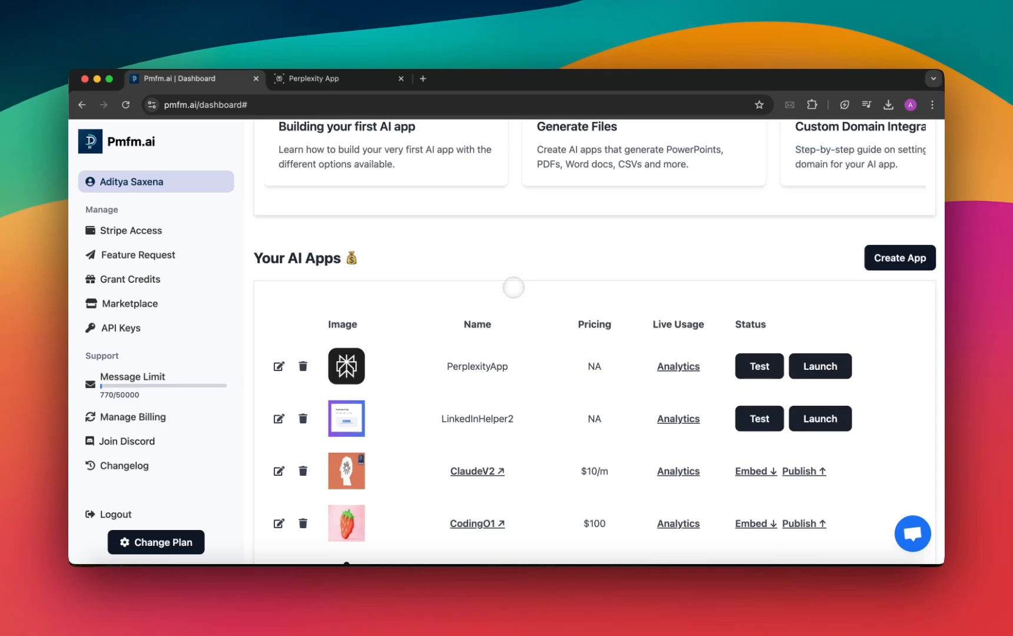
scroll(up, 3)
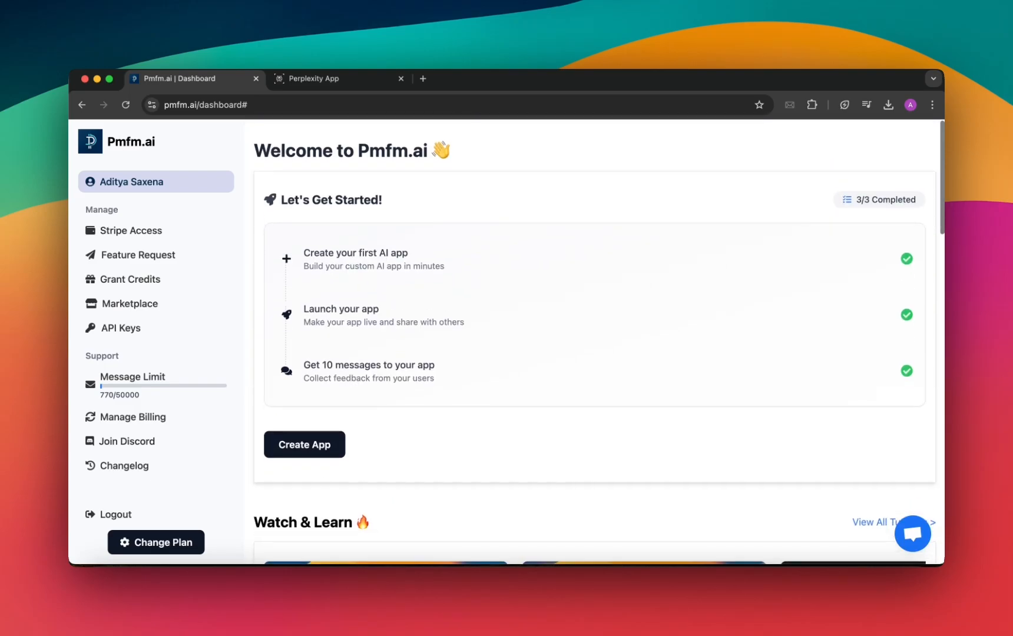